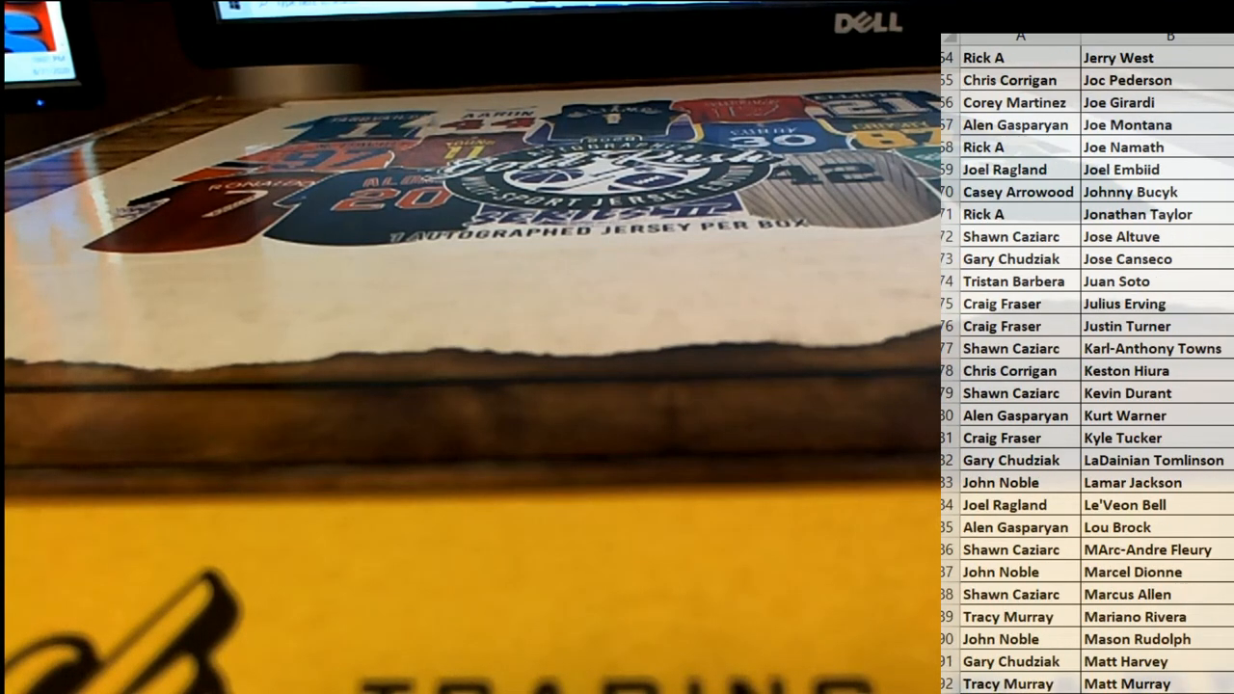
scroll("down", 3)
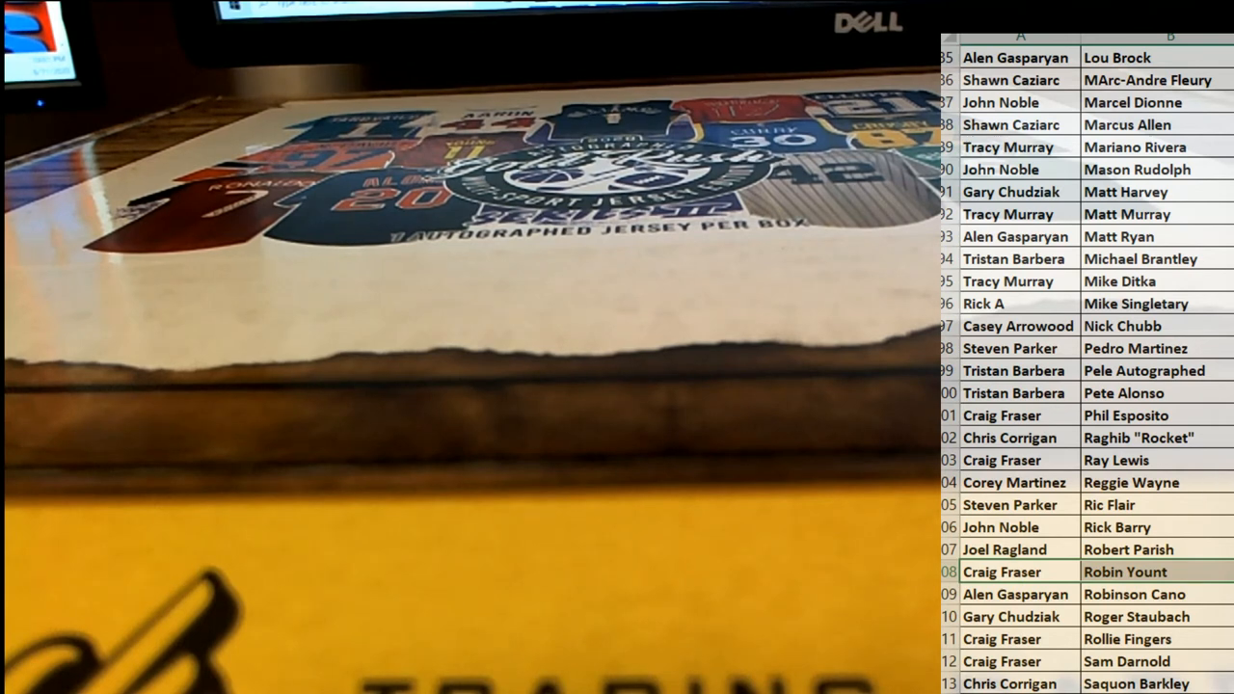
left_click(1020, 571)
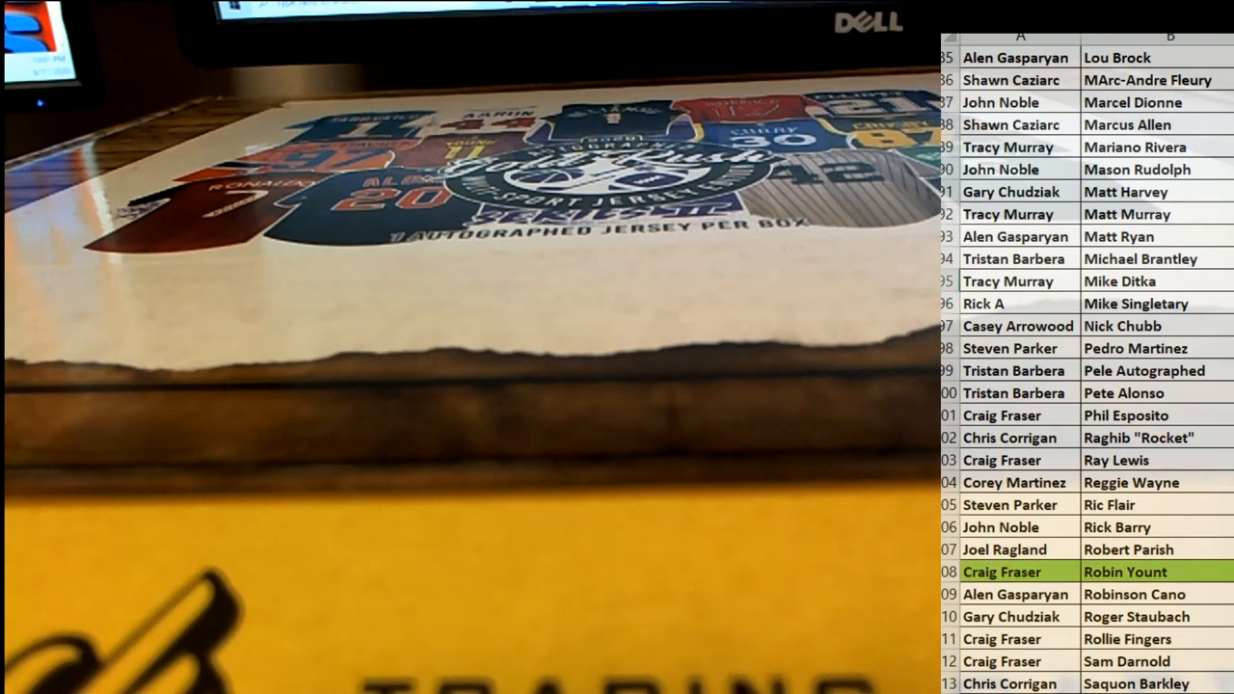